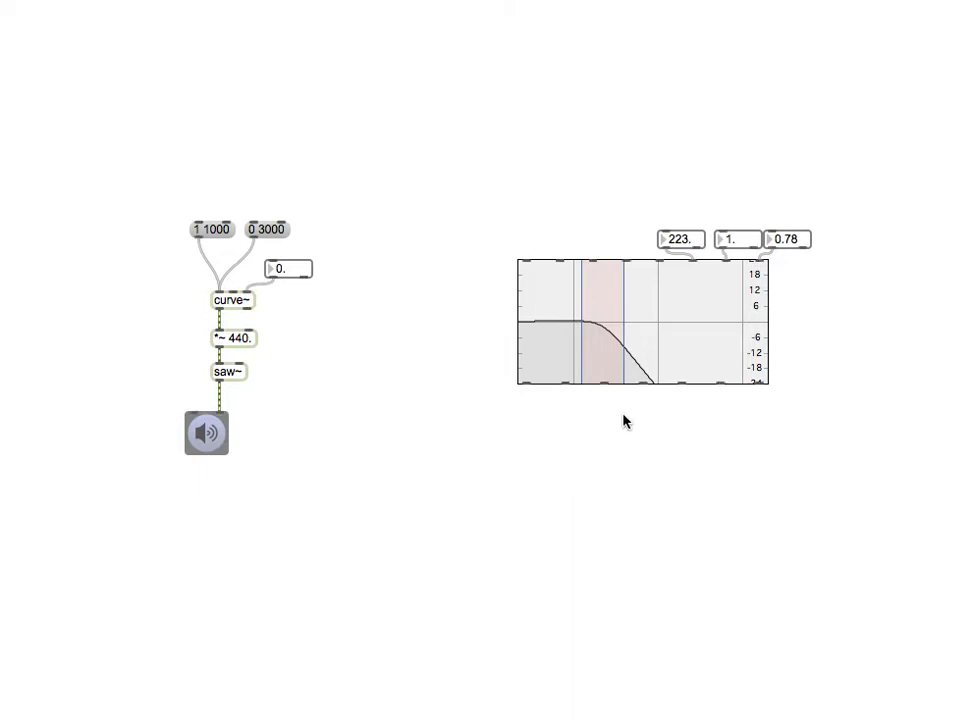
# Step: Add a biquad~ object below the filter graph
pyautogui.write('biquad~')
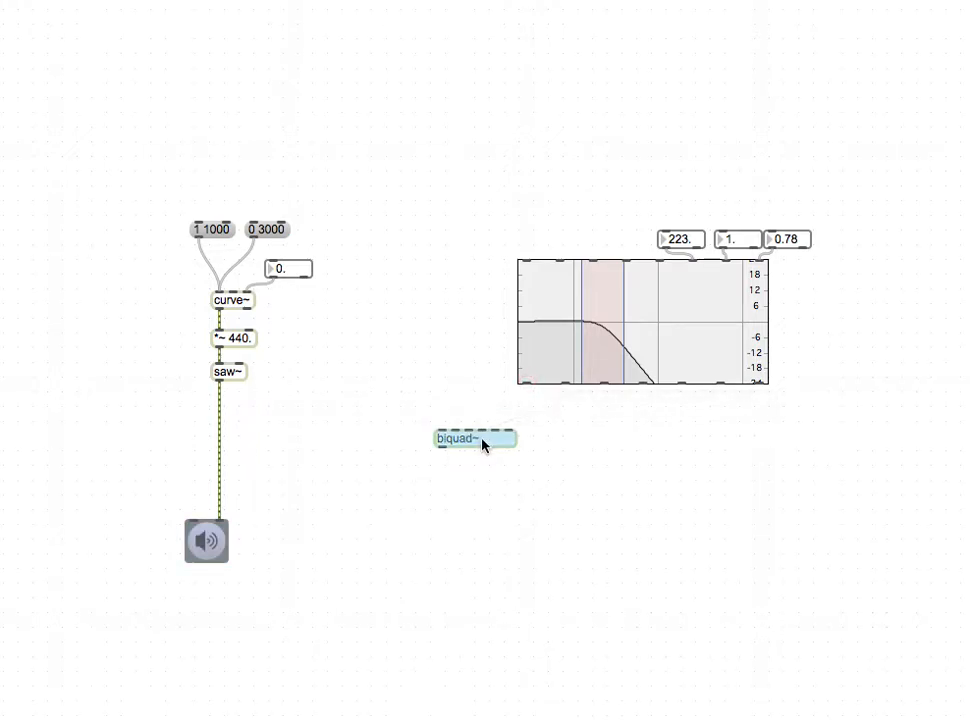
# Step: Place biquad~ under filtergraph~, and patch filtergraph~ and saw~ into biquad~
pyautogui.moveTo(475, 438); pyautogui.dragTo(560, 427)
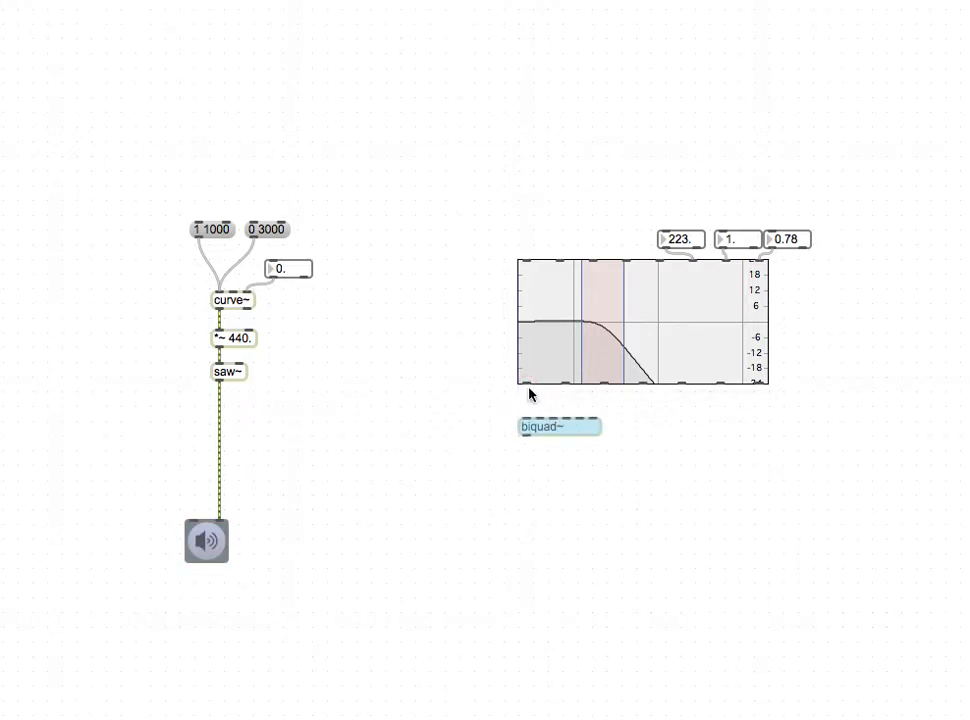
pyautogui.moveTo(528, 388)
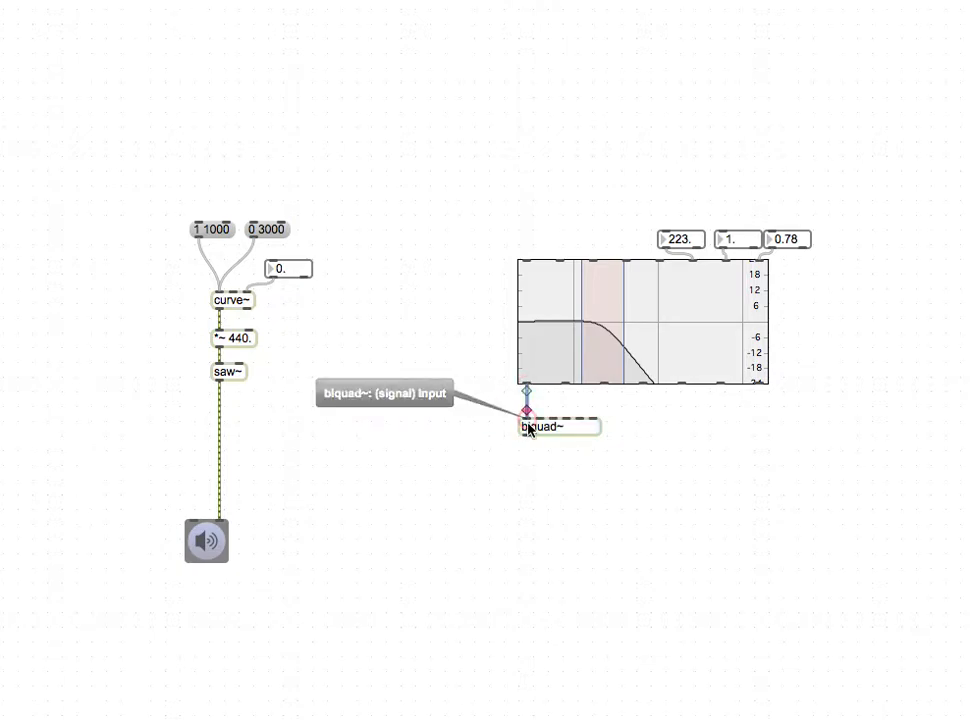
pyautogui.moveTo(550, 427); pyautogui.dragTo(485, 433)
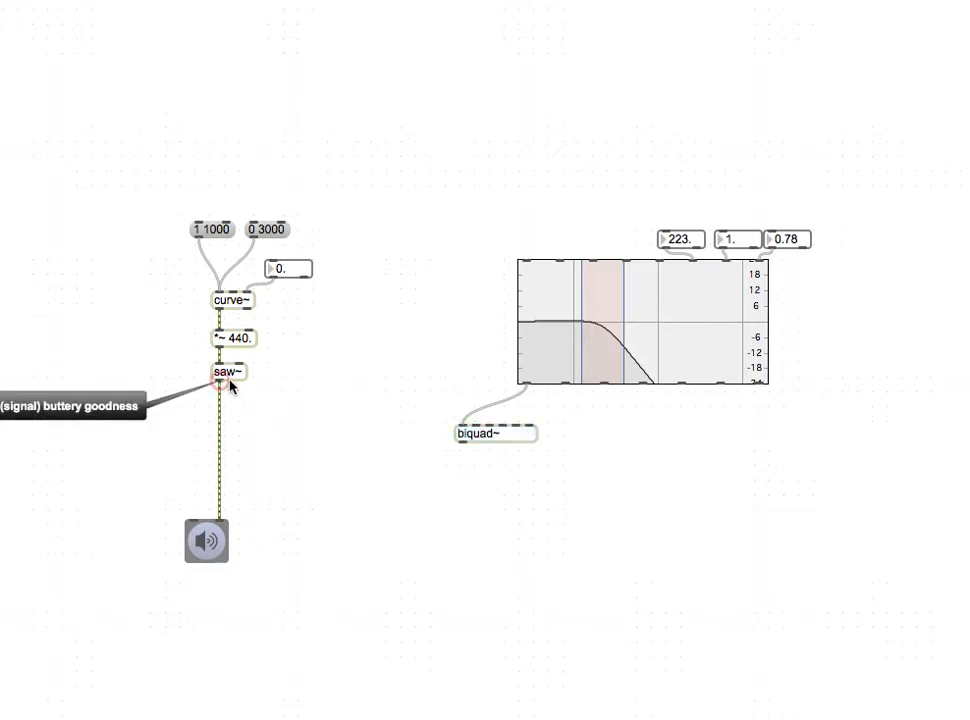
pyautogui.moveTo(218, 384); pyautogui.dragTo(456, 417)
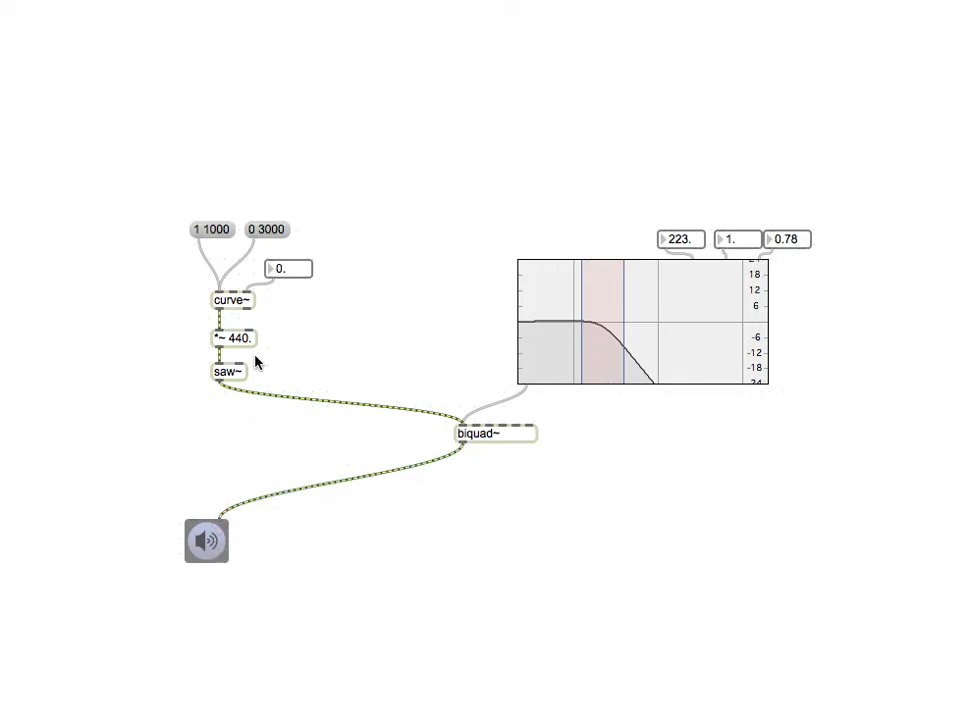
pyautogui.moveTo(570, 285)
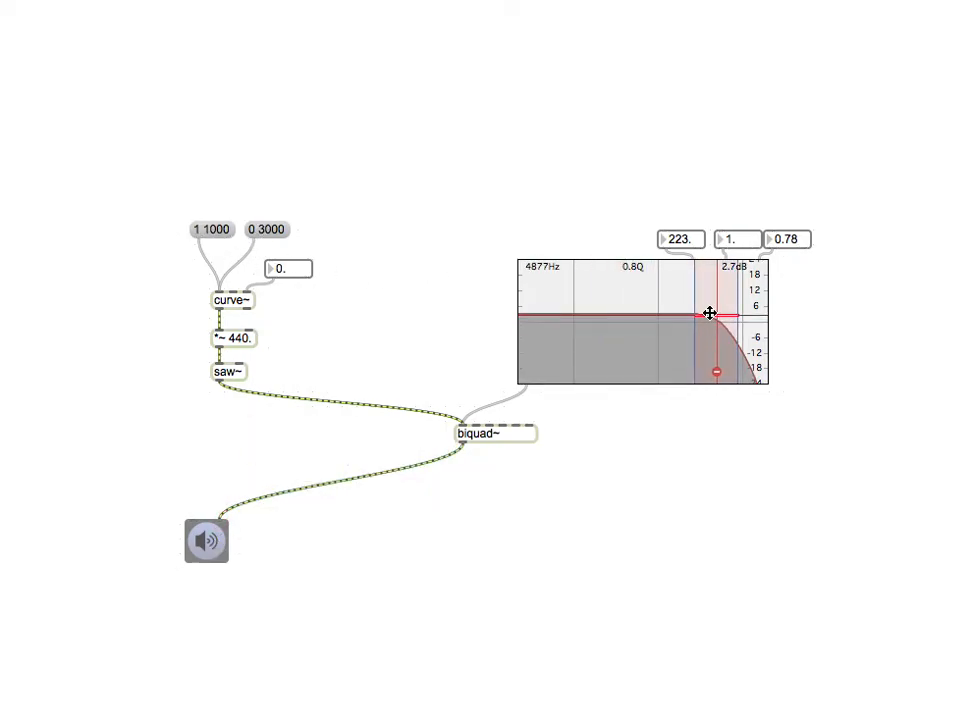
# Step: Drag the lowpass curve's handle to shift its cutoff frequency and gain
pyautogui.moveTo(705, 314); pyautogui.dragTo(685, 345)
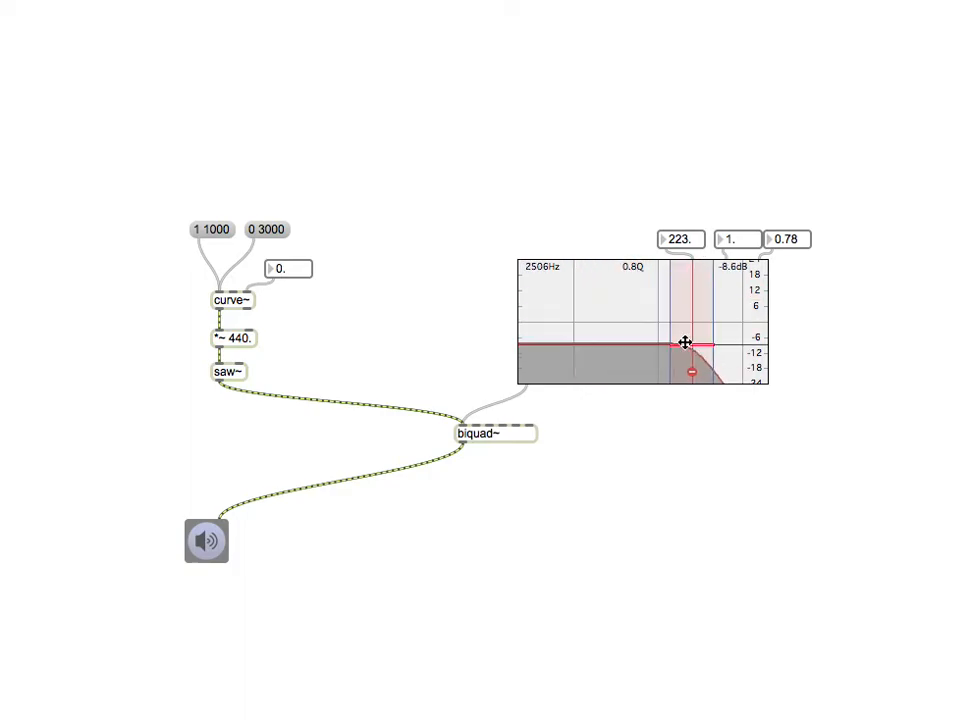
pyautogui.moveTo(685, 343); pyautogui.dragTo(613, 327)
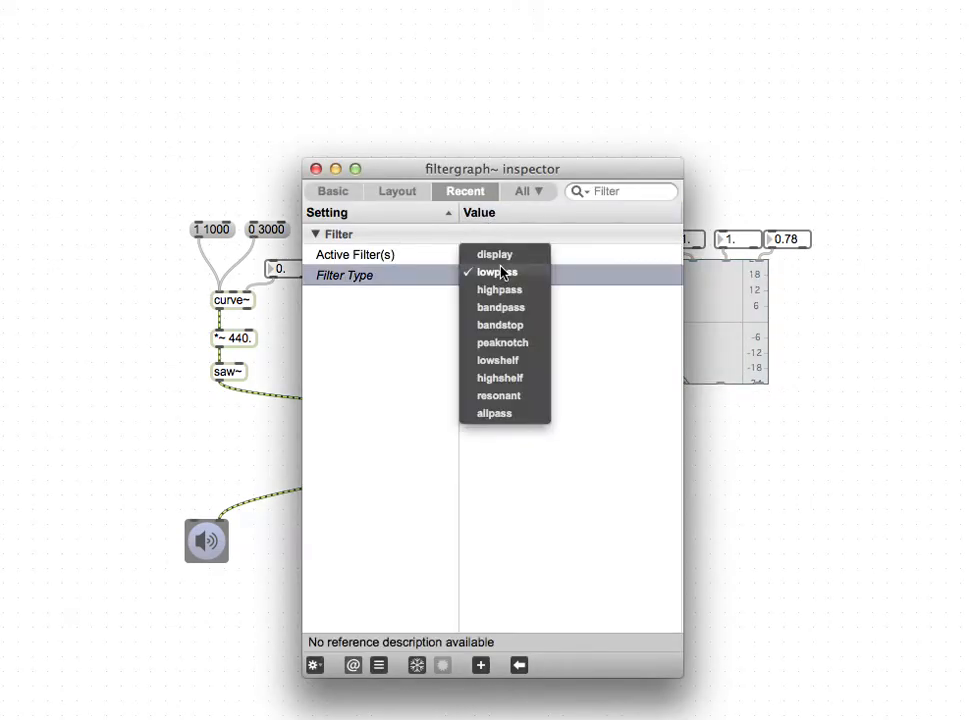
# Step: Set the filtergraph~ filter type to bandpass and close the inspector
pyautogui.click(500, 307)
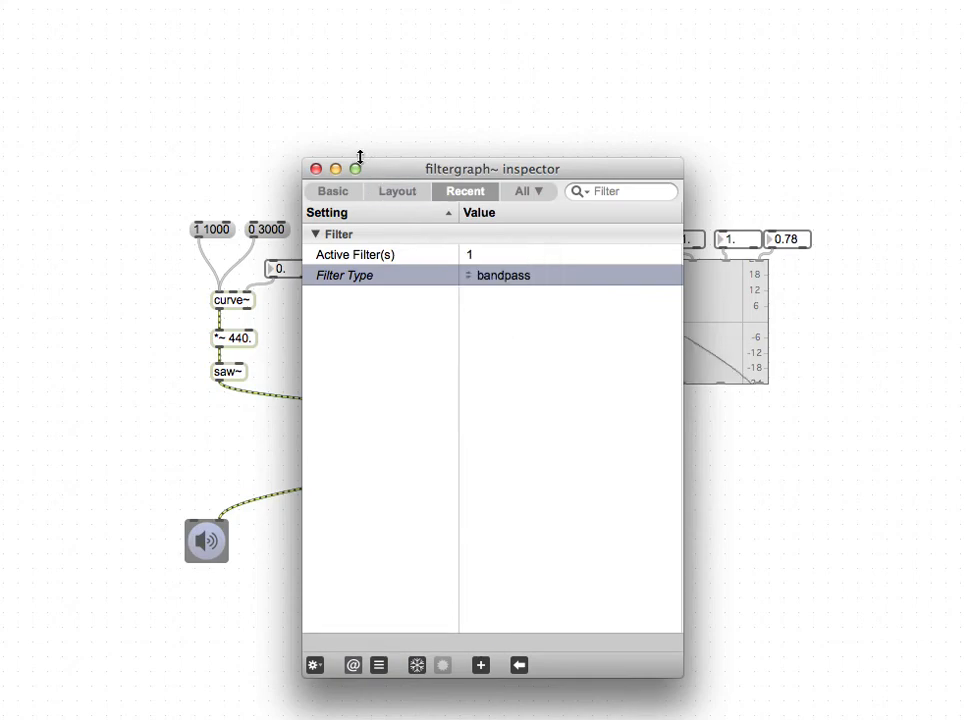
pyautogui.click(316, 167)
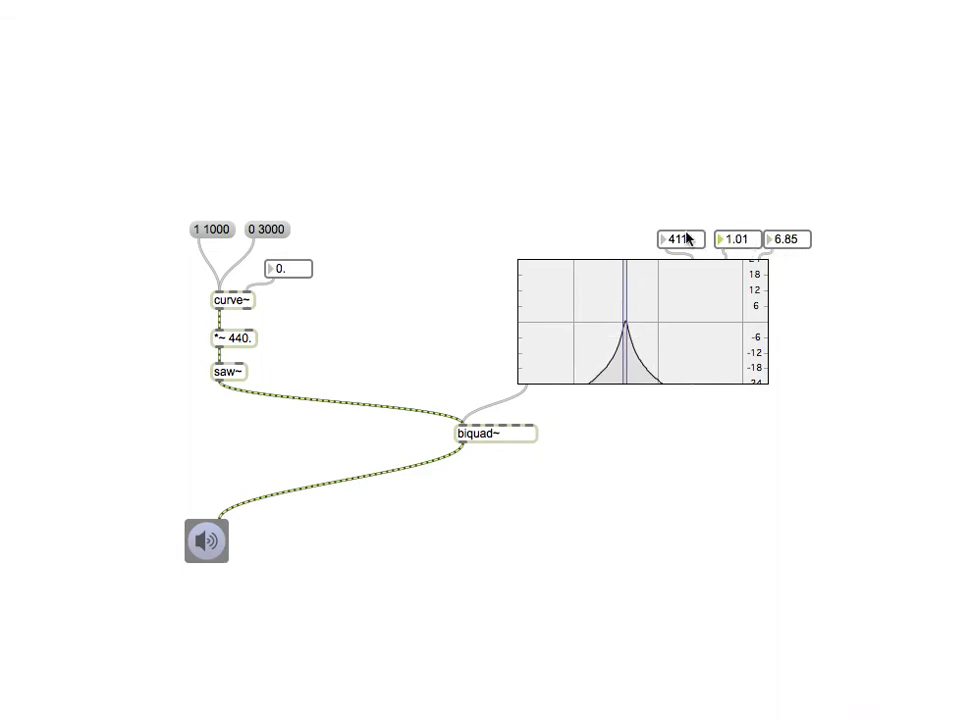
# Step: Raise the bandpass centre frequency to 595 via the number box
pyautogui.moveTo(685, 239); pyautogui.dragTo(685, 230)
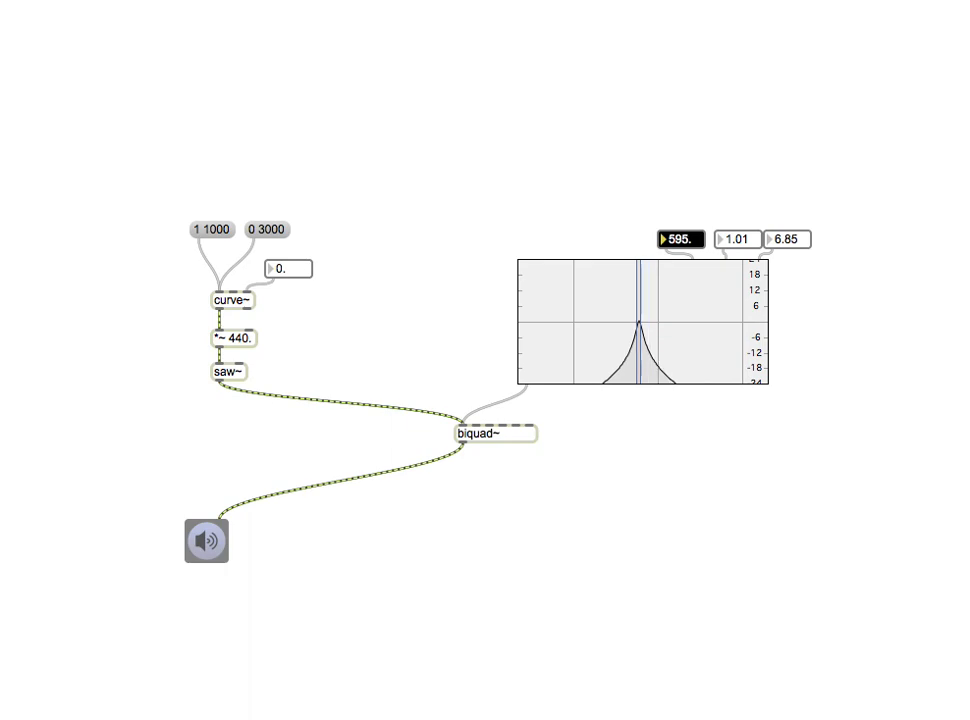